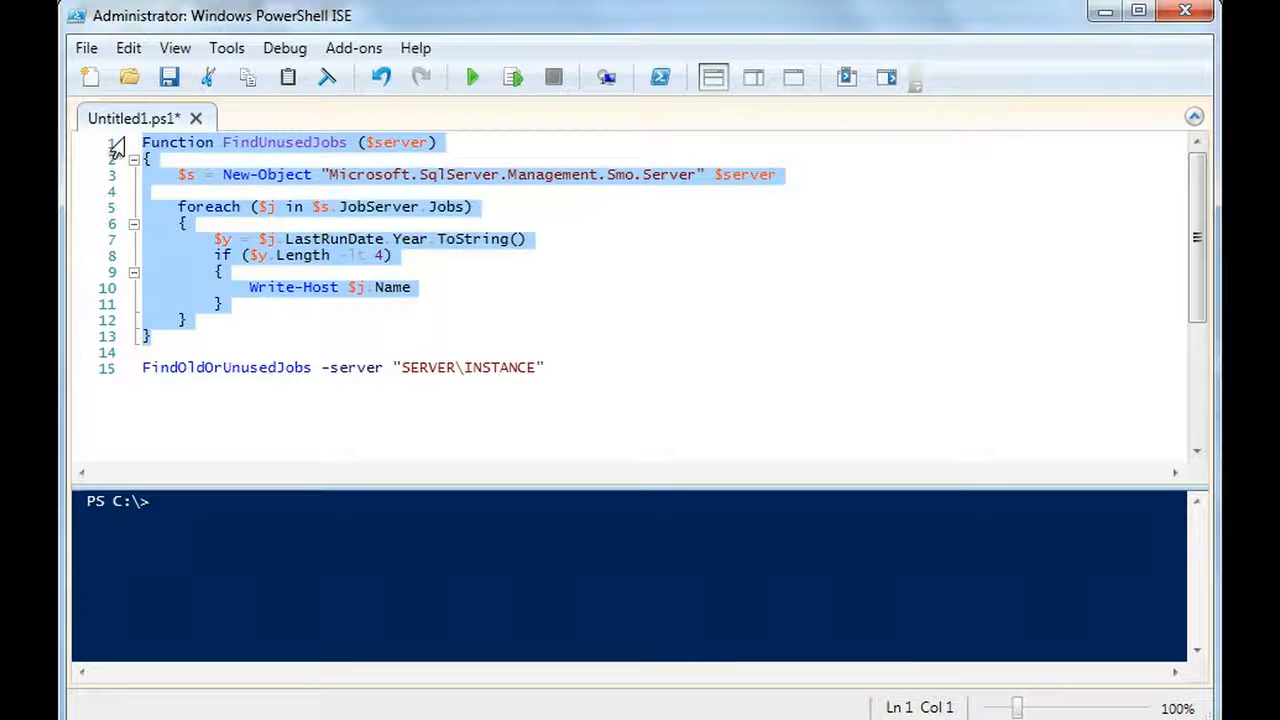
mouse_move(268, 130)
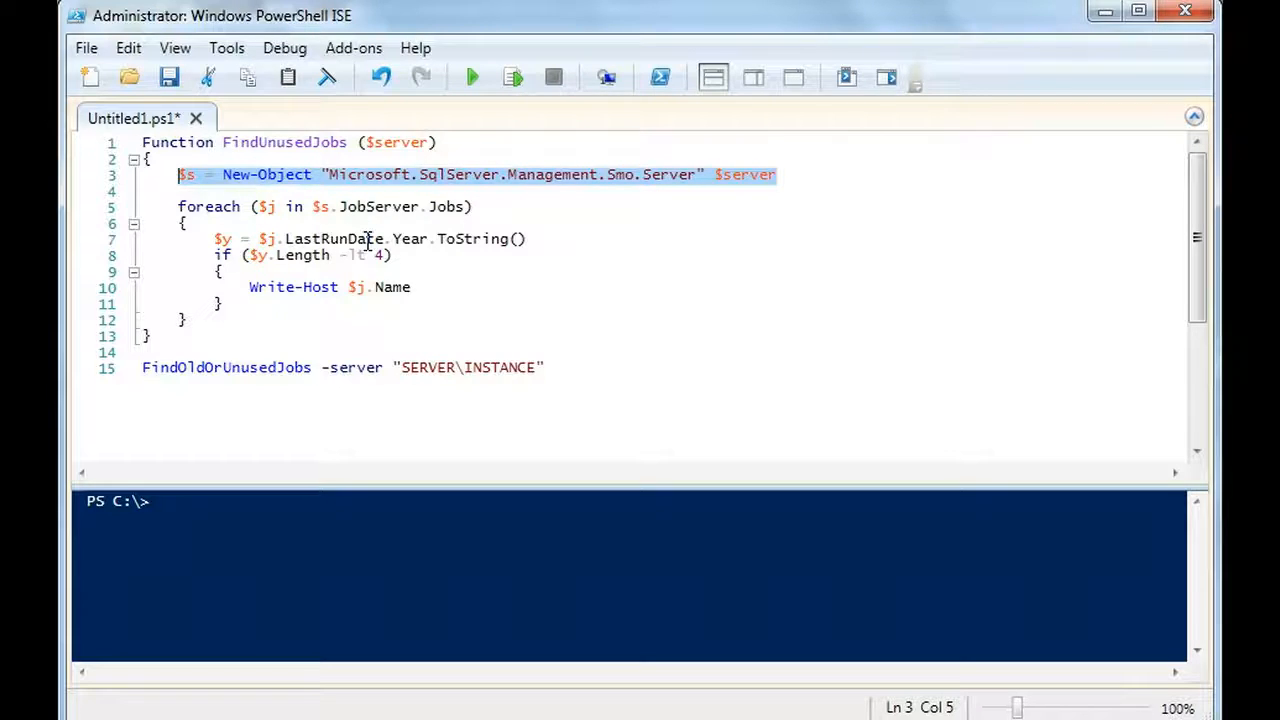
mouse_move(568, 267)
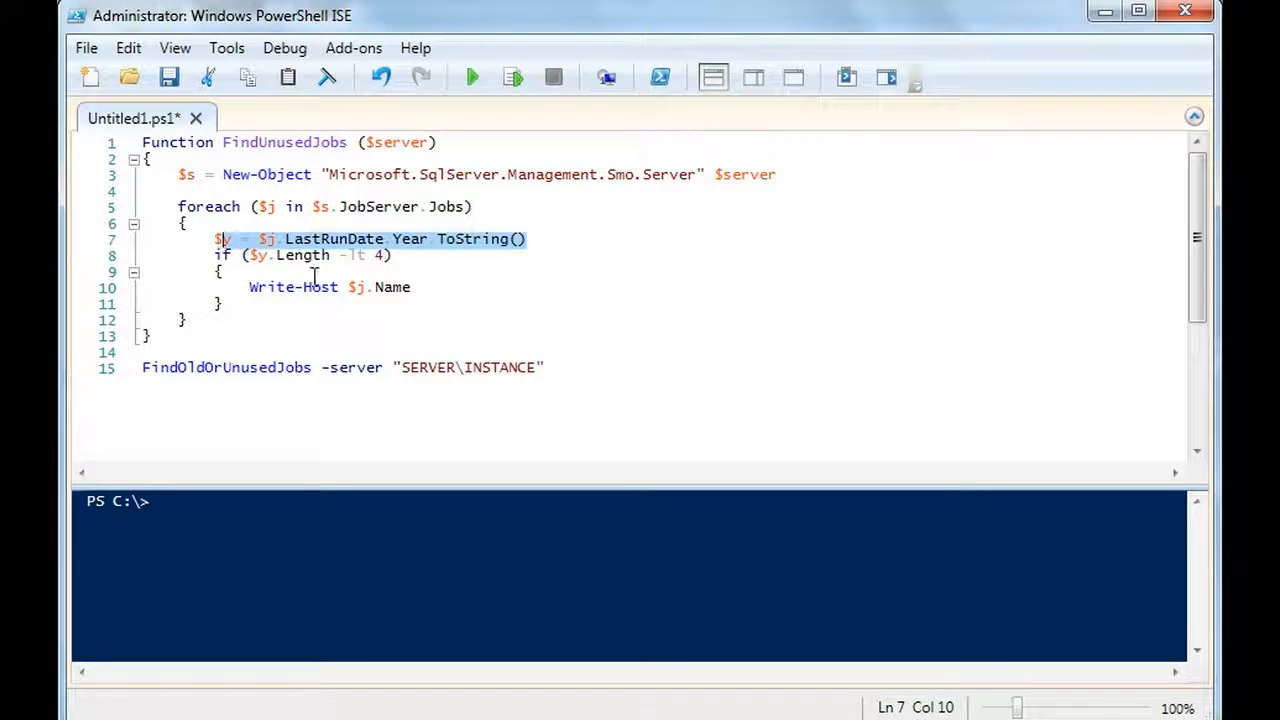
Highlight the last-run-year line in the ISE script, then scroll the GitHub file to the multi-server loop.
left_click(383, 255)
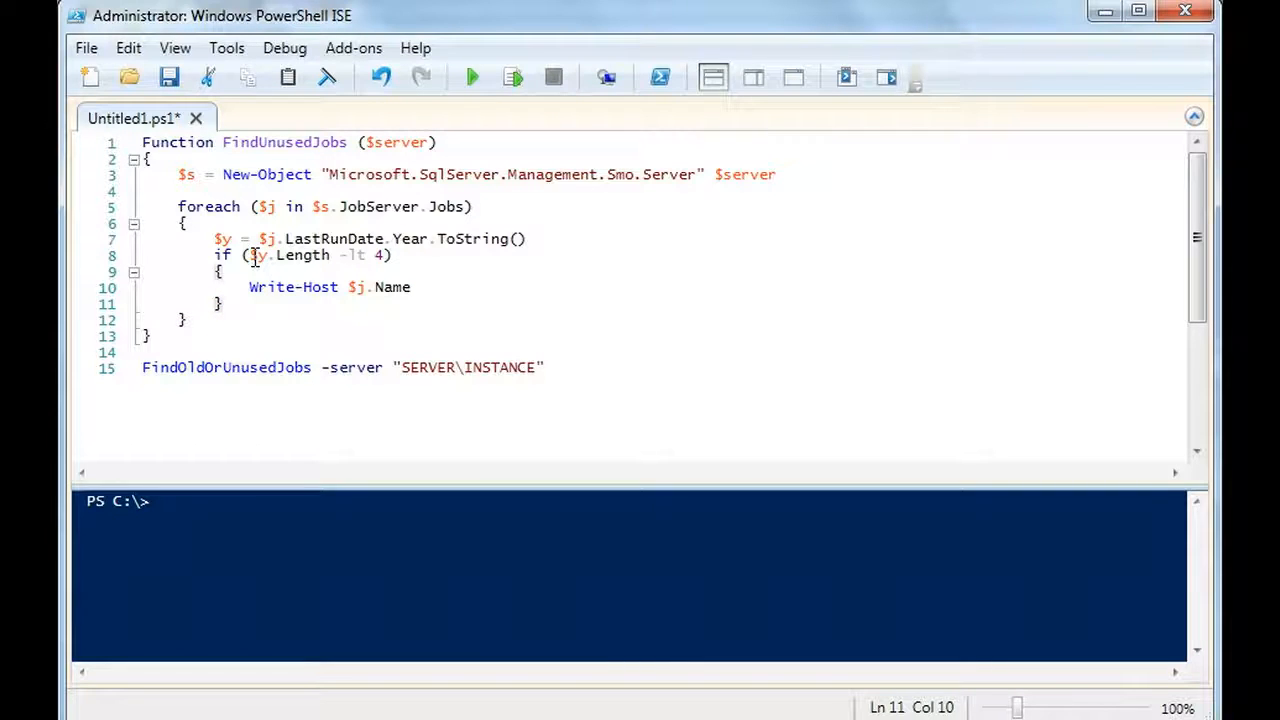
left_click_drag(250, 255, 375, 255)
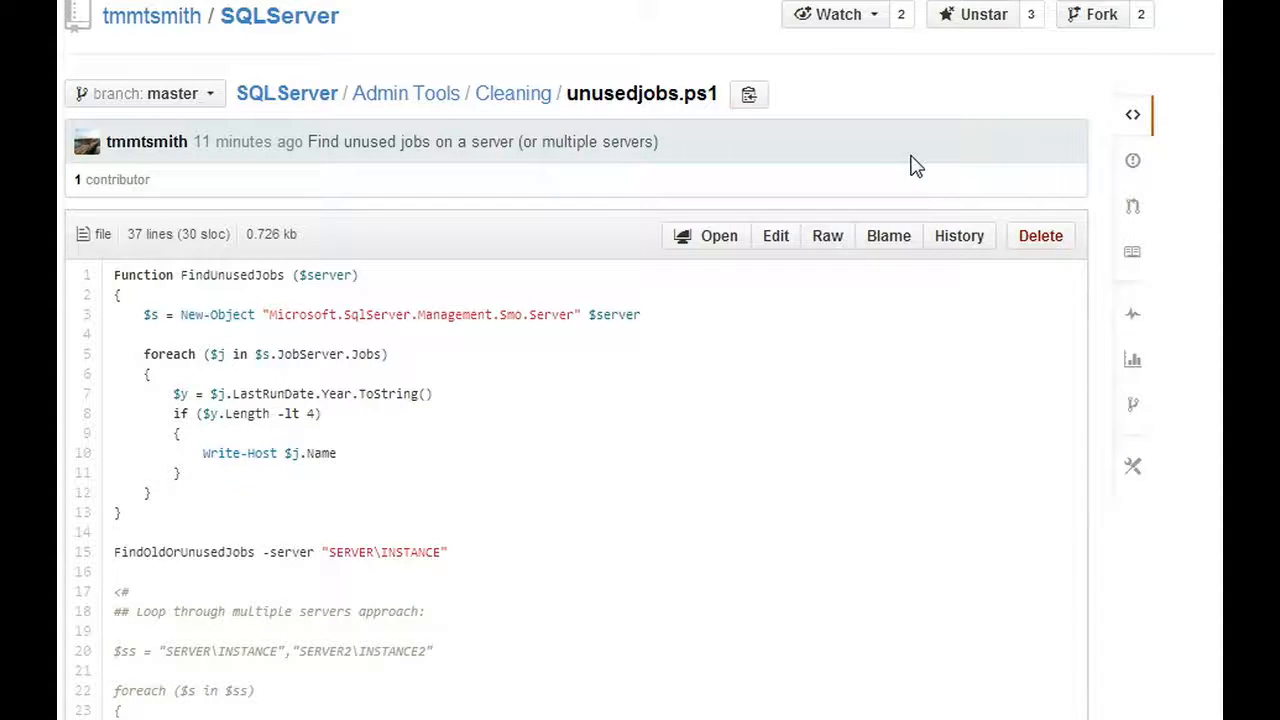
scroll("down", 3)
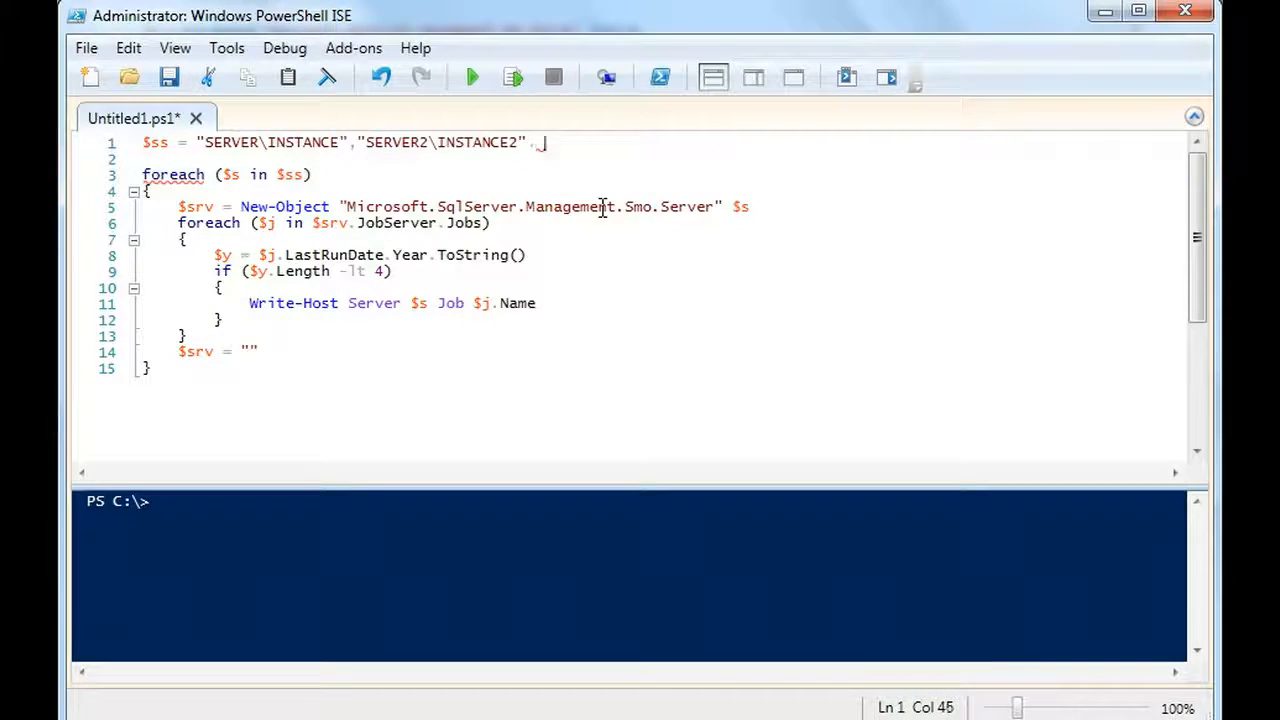
Add "SERVER3\INSTANCE3" as a third entry in the $ss server array.
type("\"SERVER")
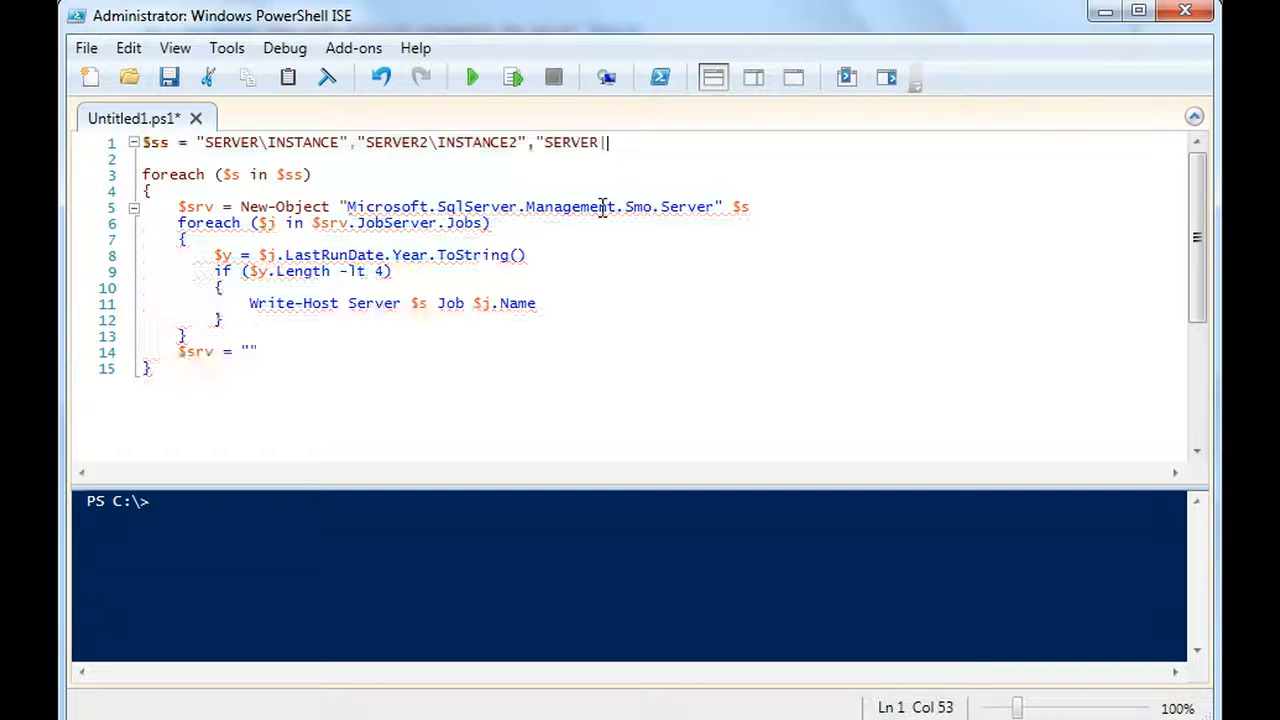
type("INST")
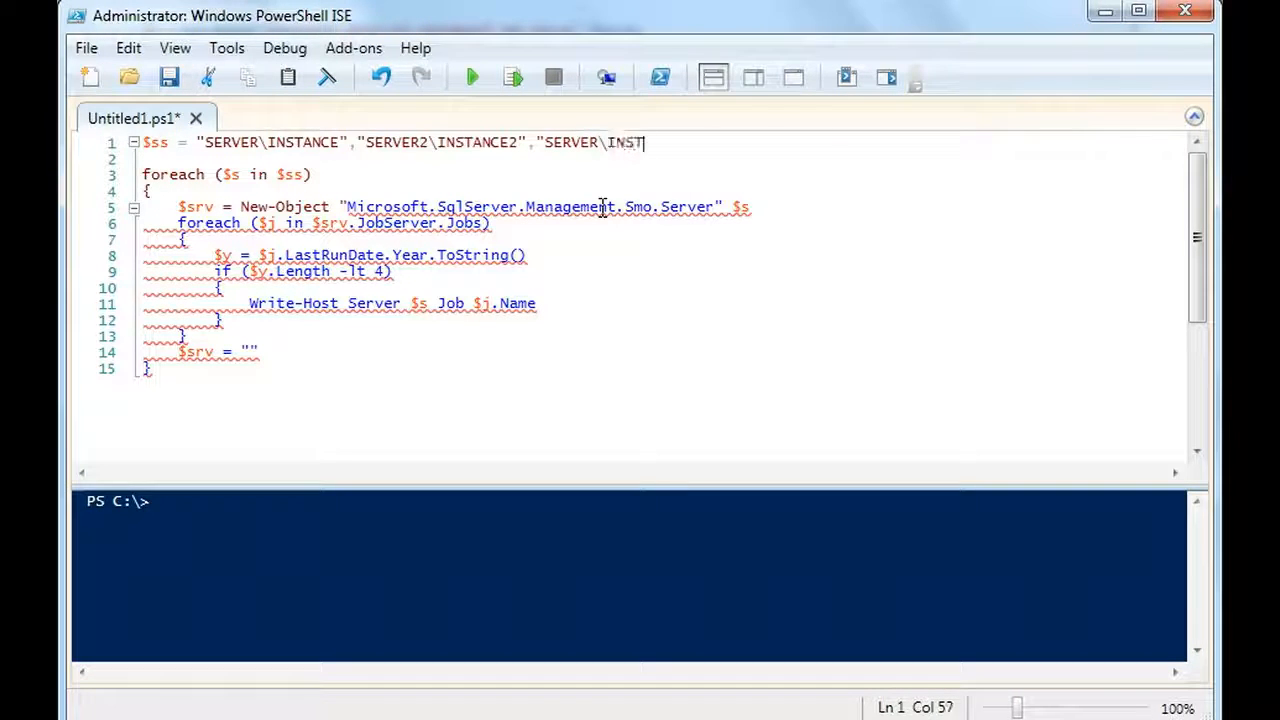
type("ANCE3")
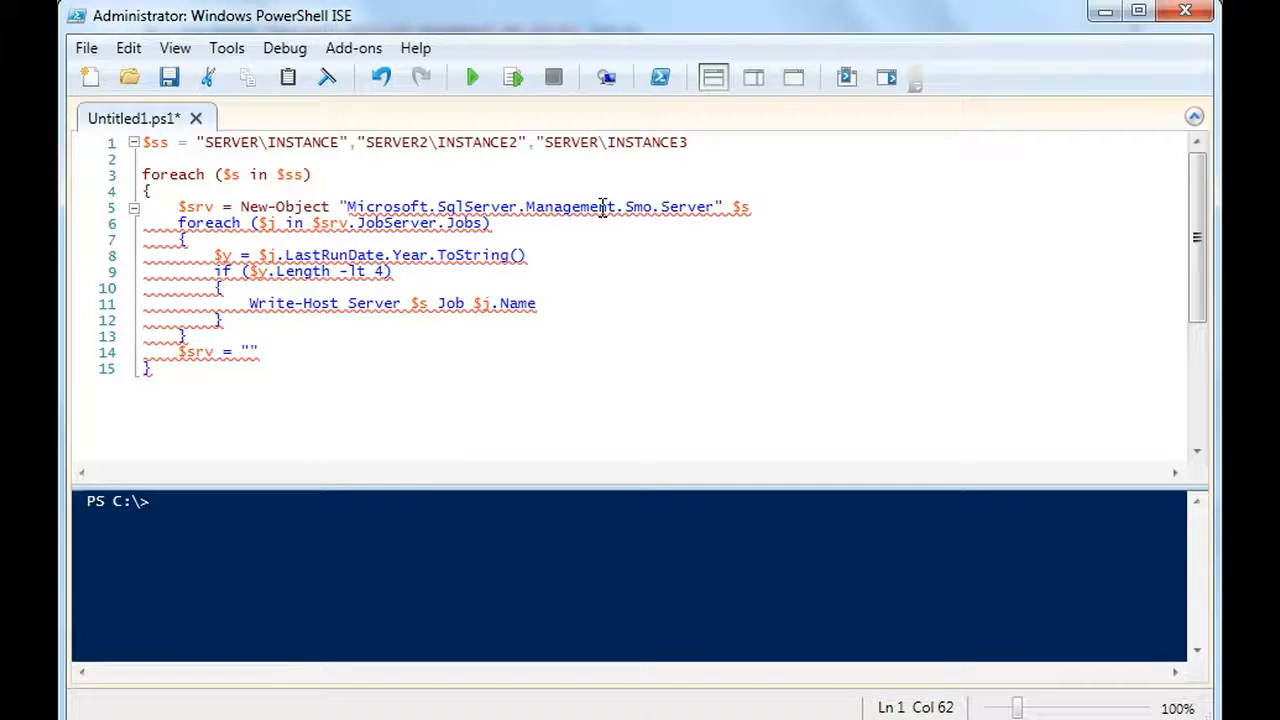
mouse_move(603, 130)
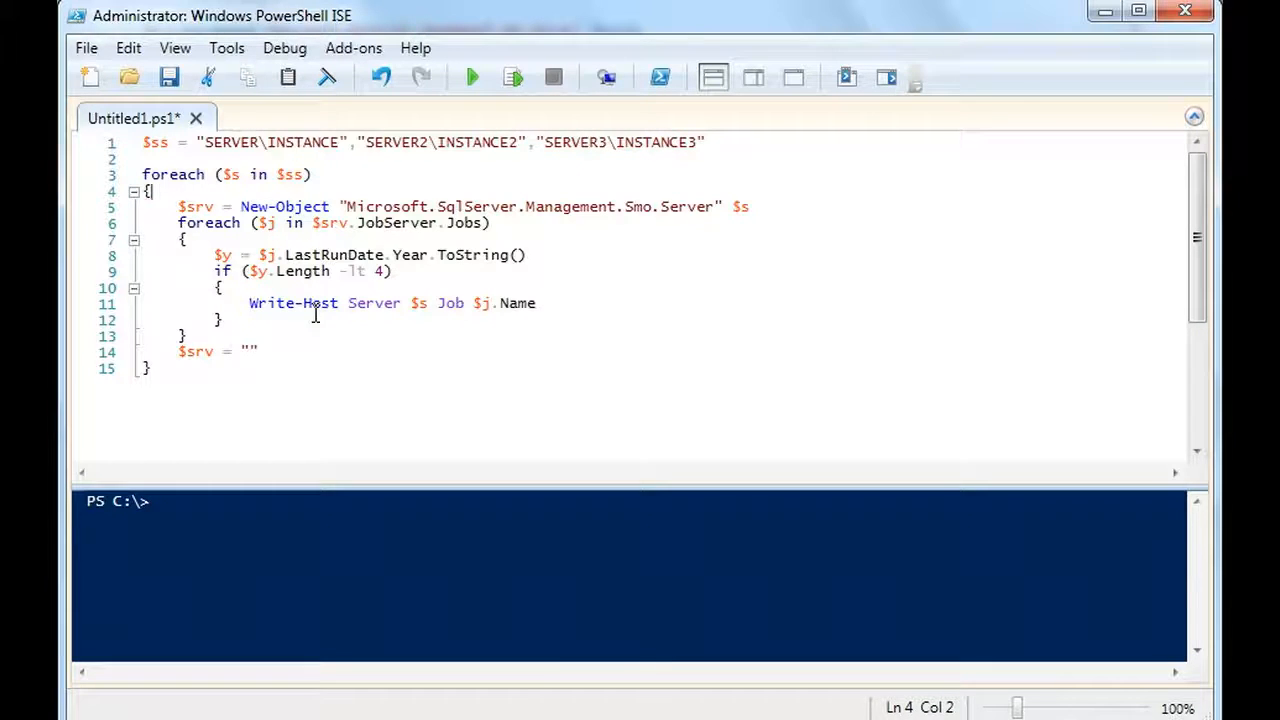
Highlight the Write-Host output line, then view the commented multi-server loop on GitHub.
double_click(373, 303)
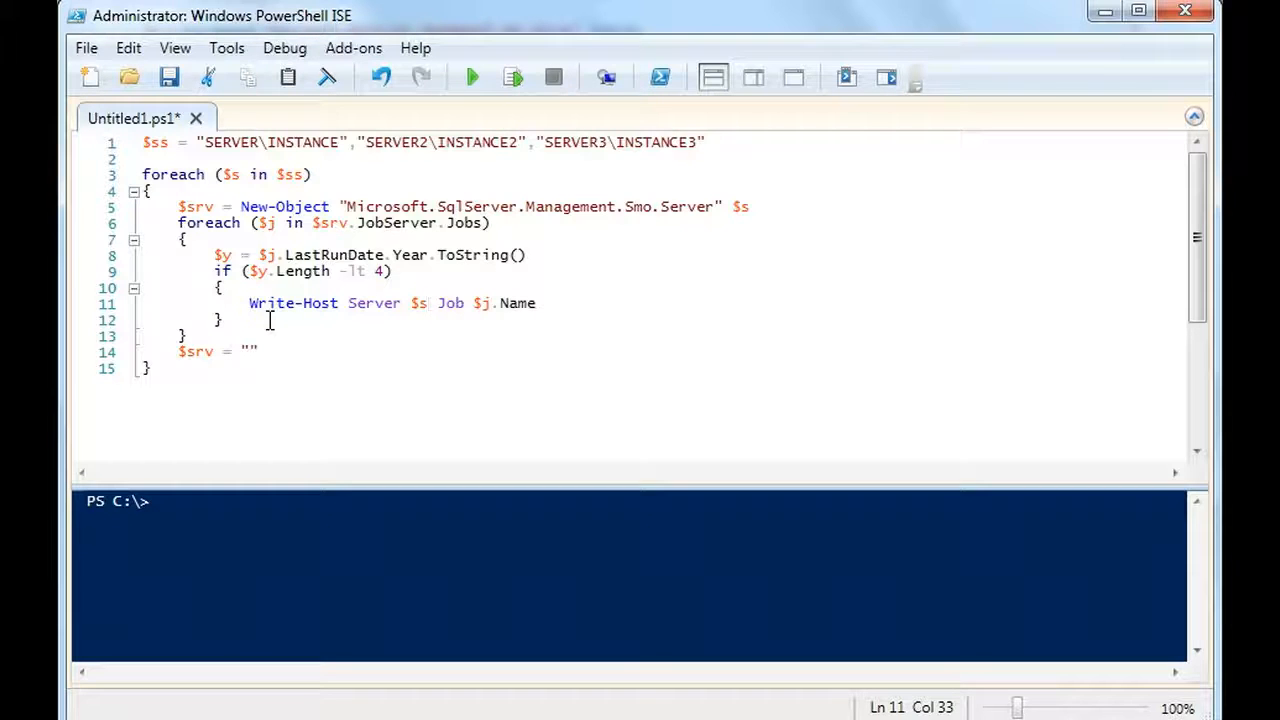
mouse_move(601, 282)
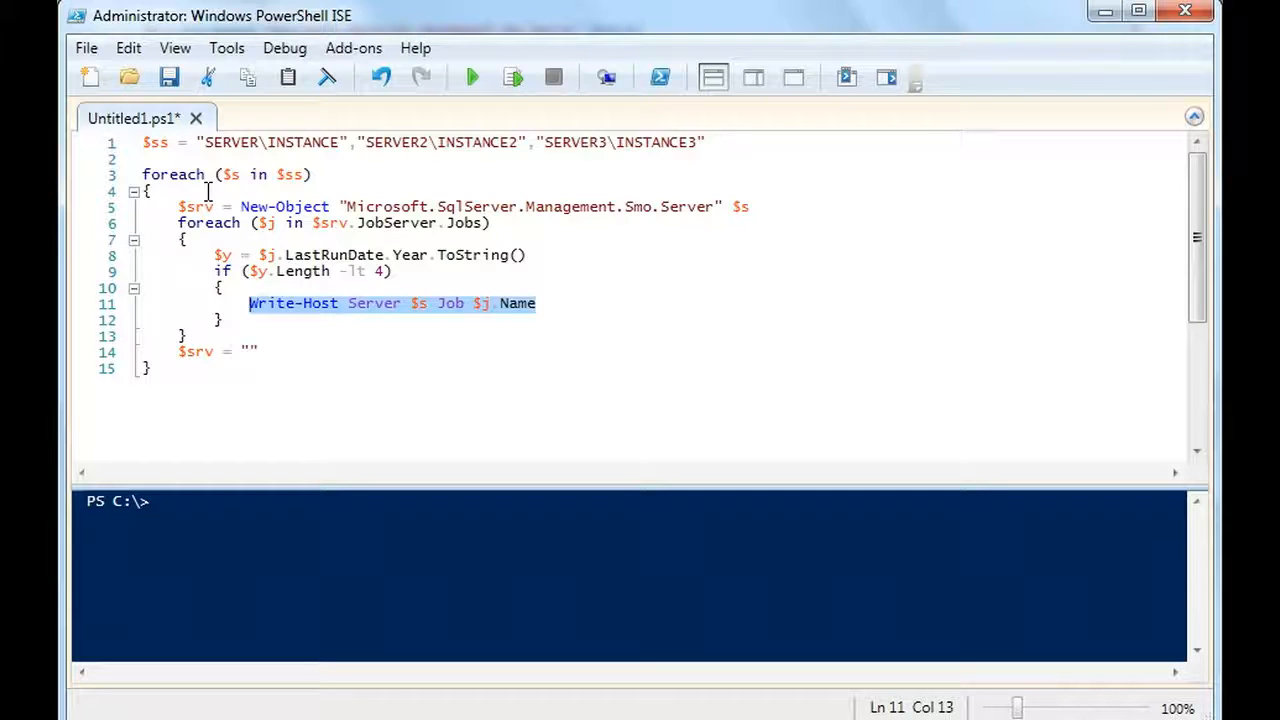
mouse_move(645, 156)
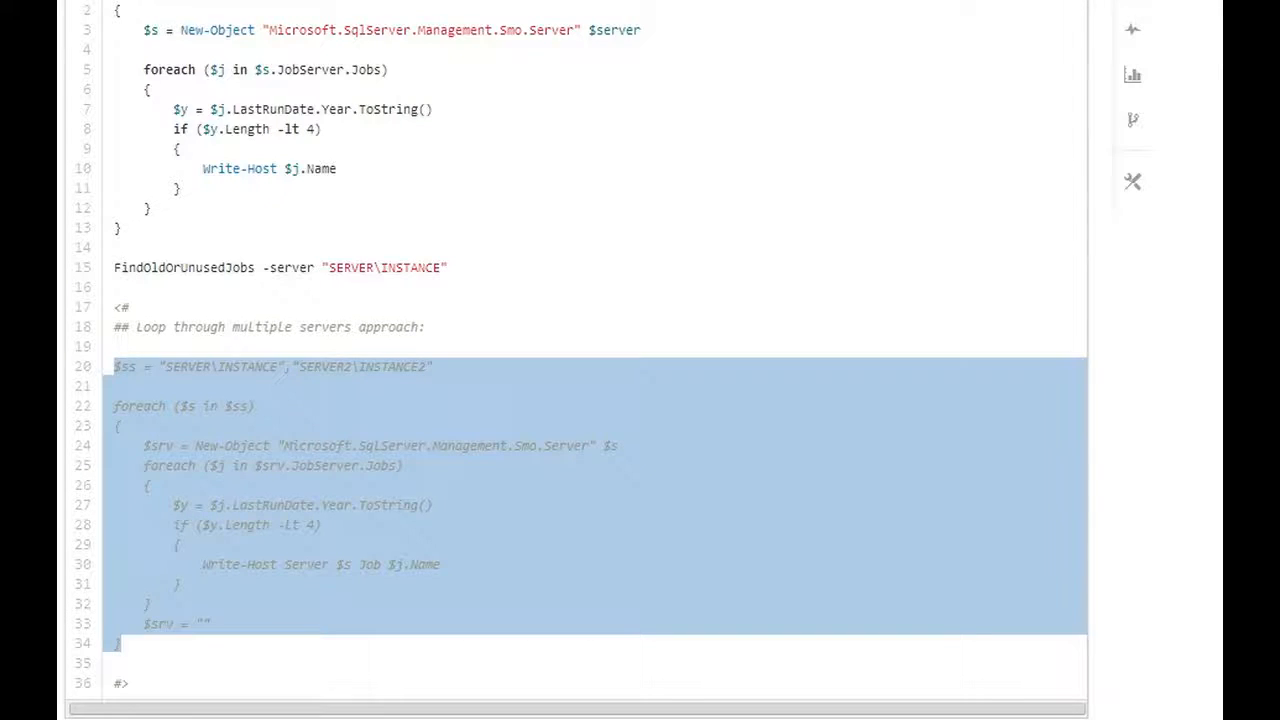
left_click(595, 225)
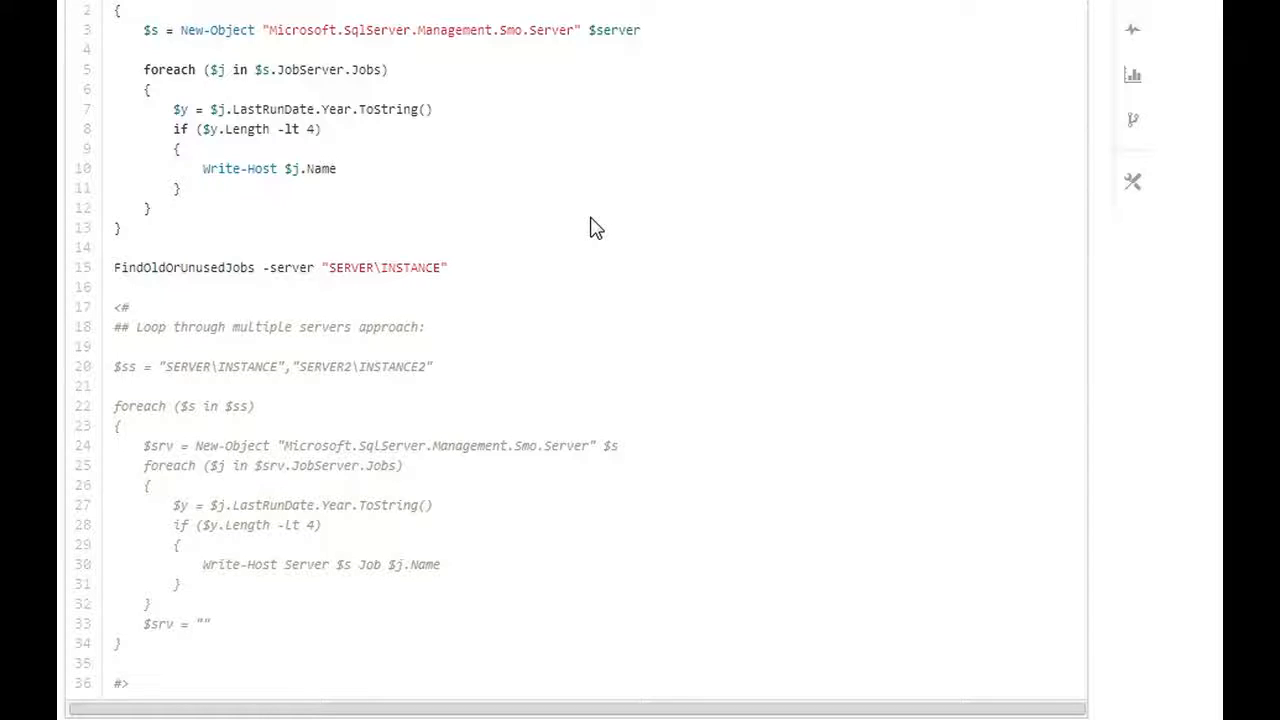